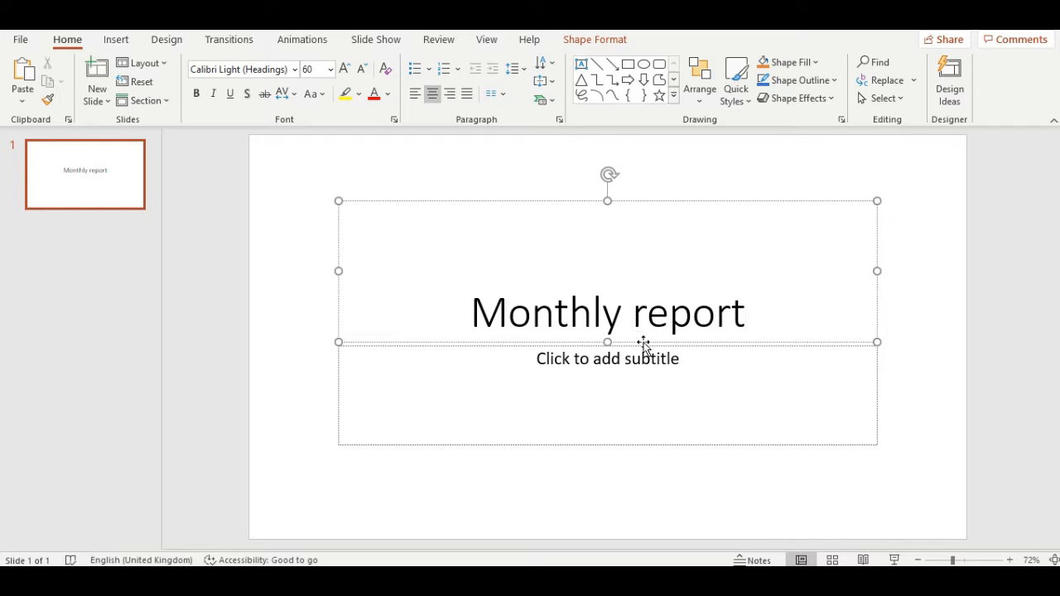
# Step: Show the Insert ribbon with its Pictures and 3D Models options
pyautogui.click(115, 39)
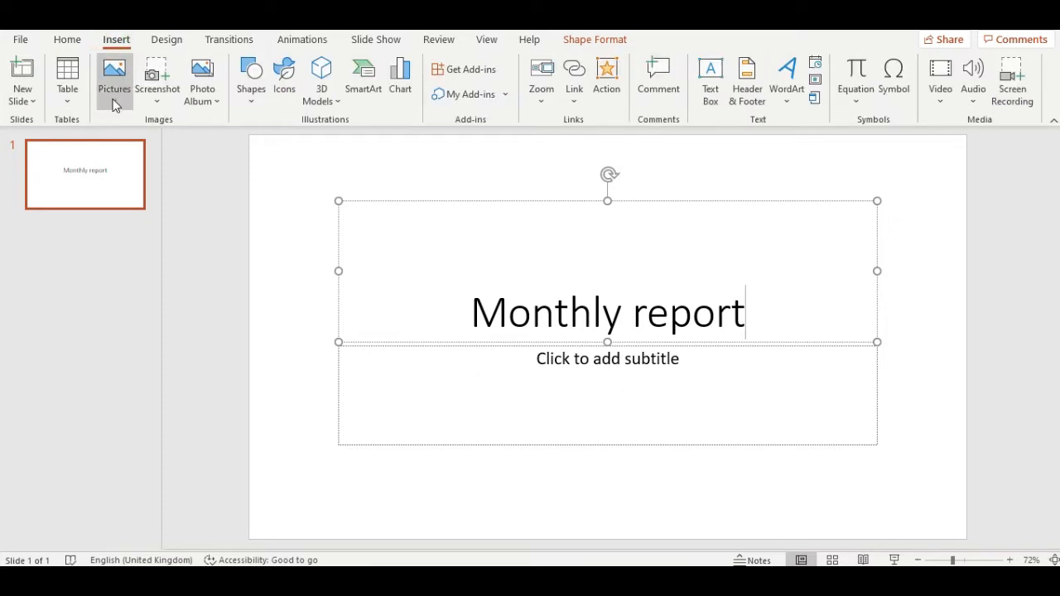
pyautogui.moveTo(322, 79)
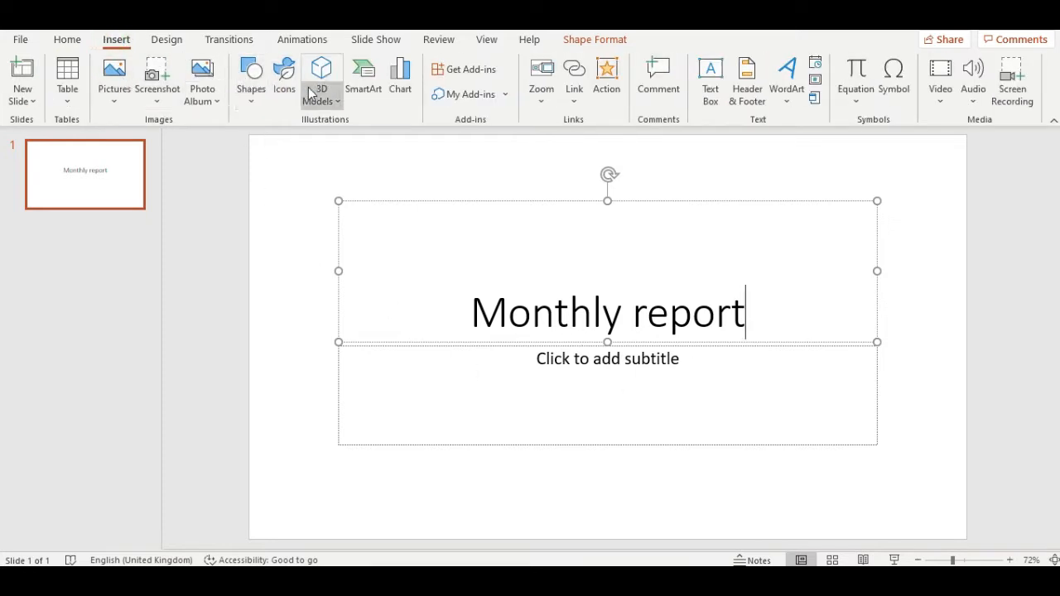
pyautogui.moveTo(364, 78)
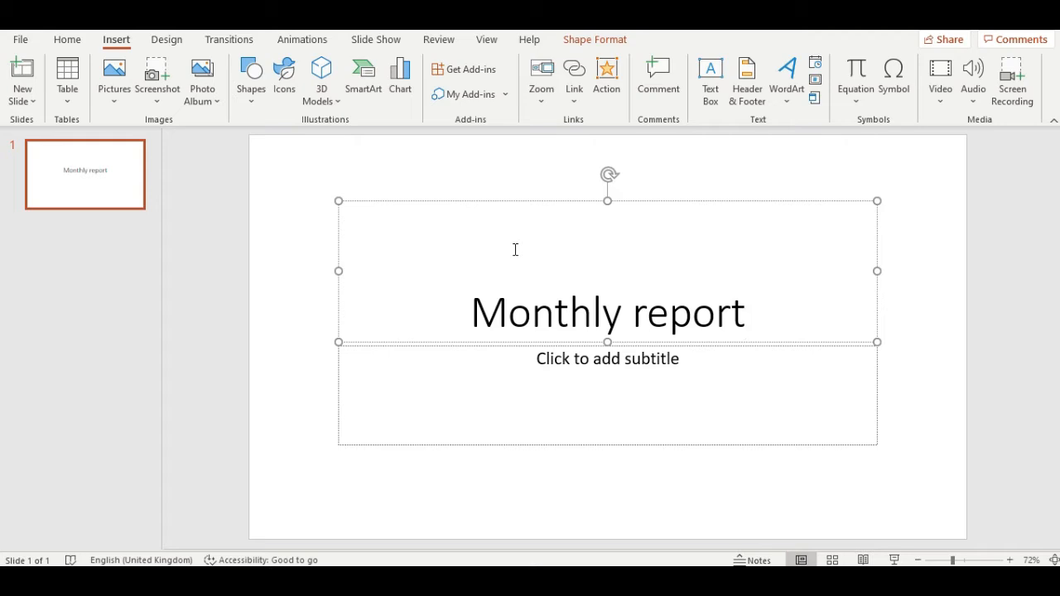
pyautogui.moveTo(48, 63)
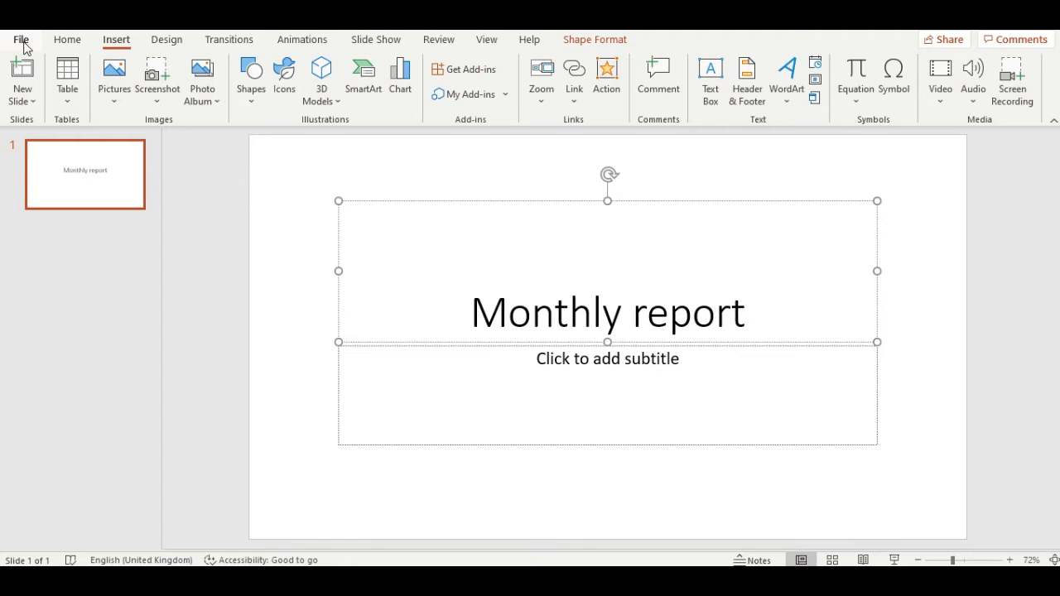
# Step: Go to the New presentation gallery and focus the online template search box
pyautogui.click(21, 38)
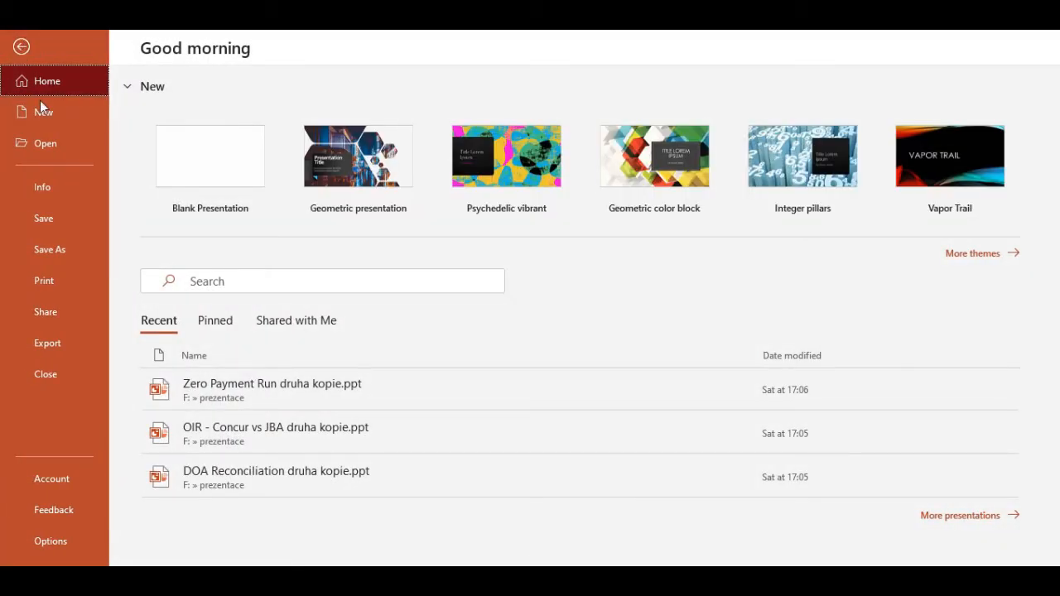
pyautogui.click(42, 112)
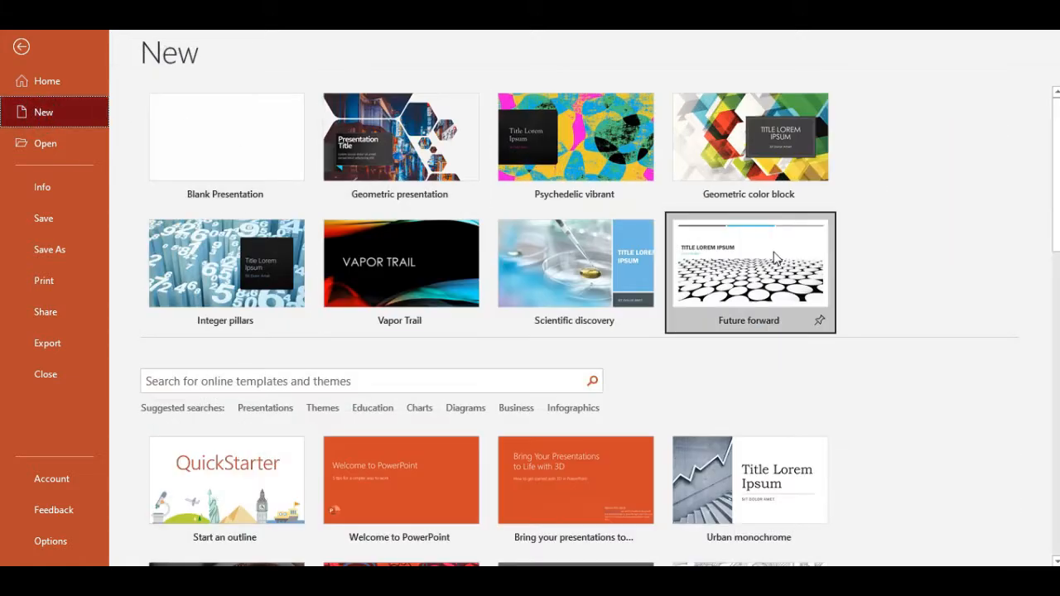
pyautogui.scroll(-3)
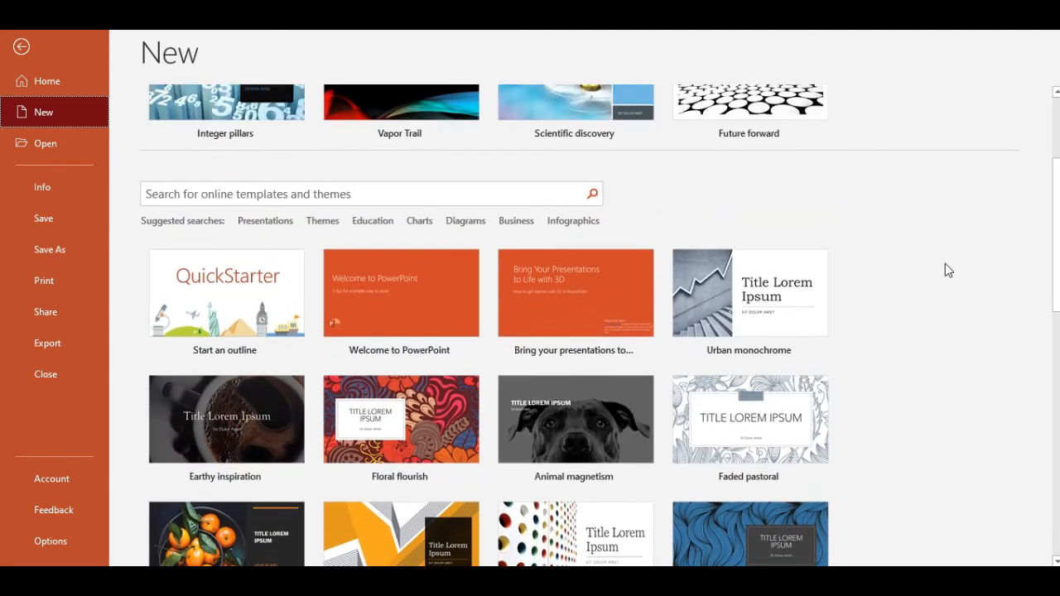
pyautogui.click(371, 194)
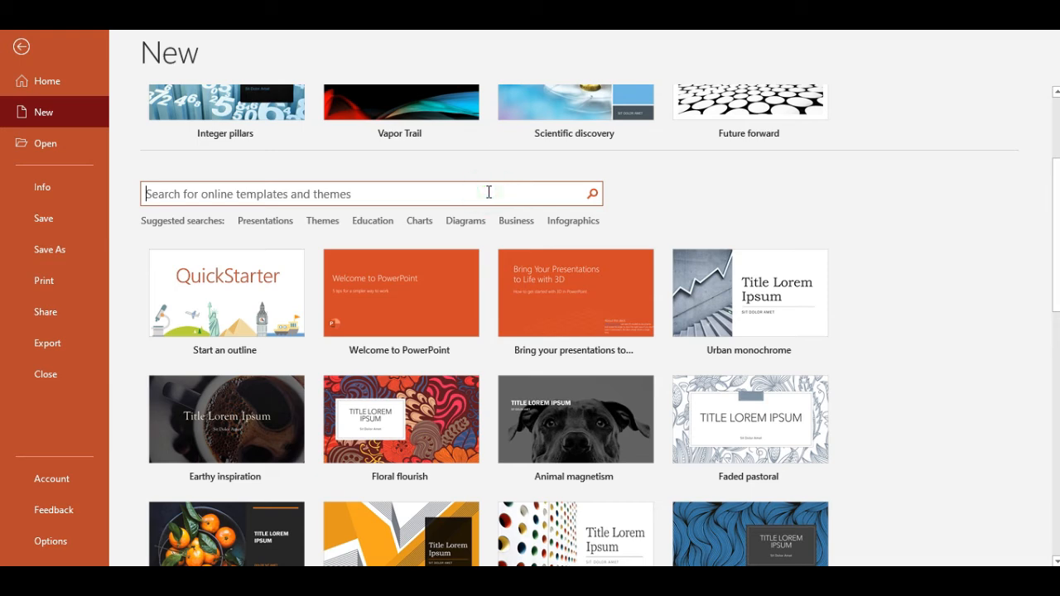
# Step: Search online templates for 'professional' and scroll through the results
pyautogui.write('prof')
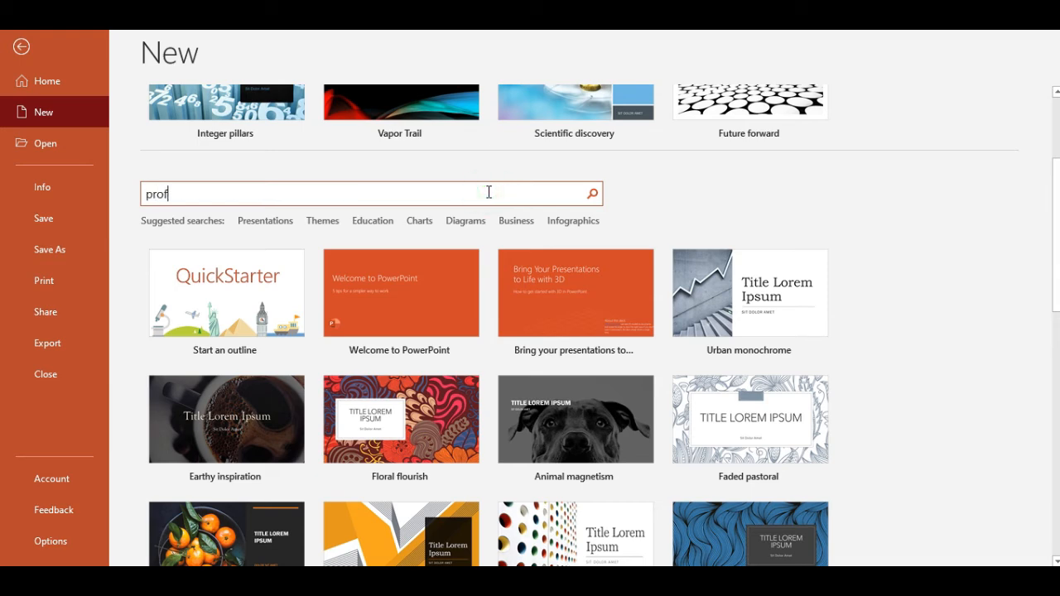
pyautogui.write('essional')
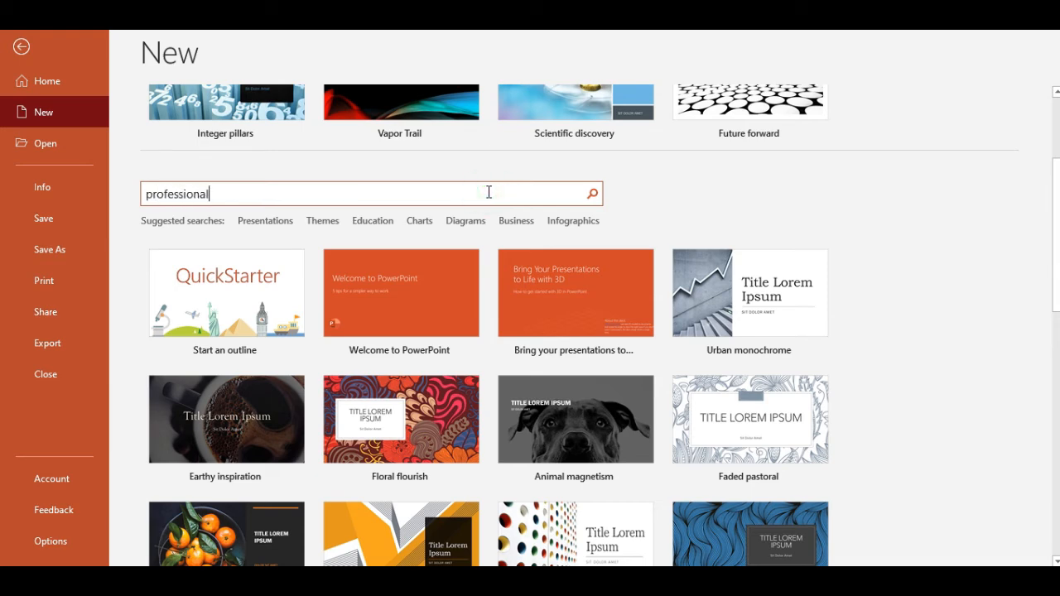
pyautogui.click(592, 193)
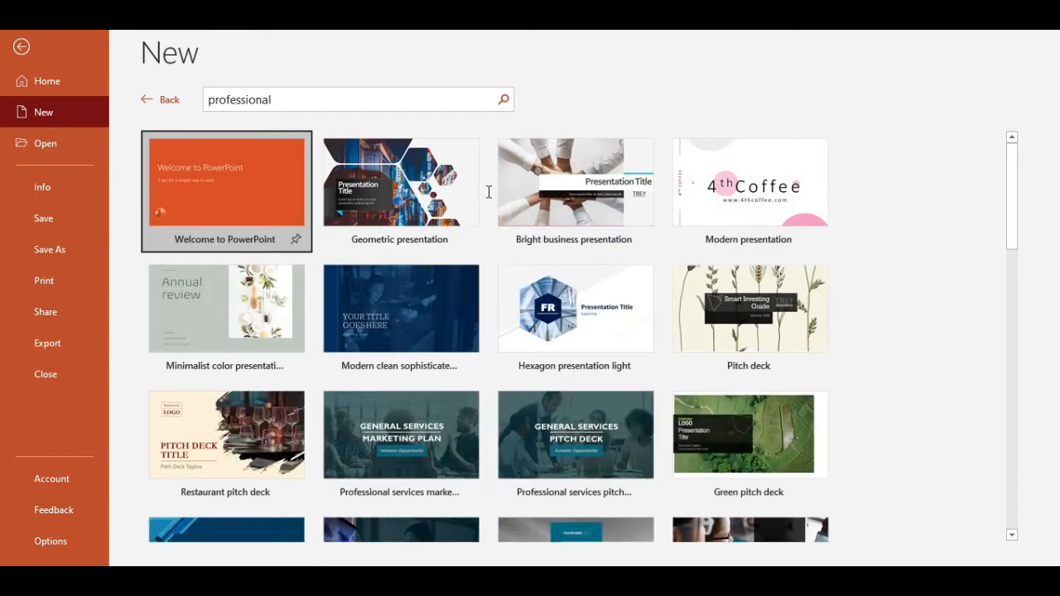
pyautogui.scroll(-3)
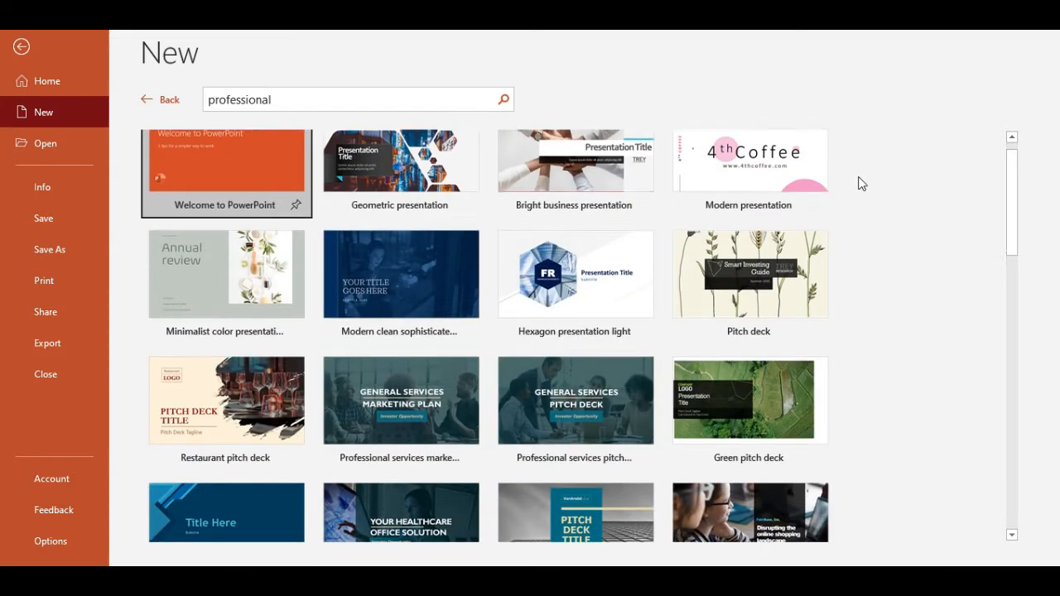
pyautogui.scroll(-3)
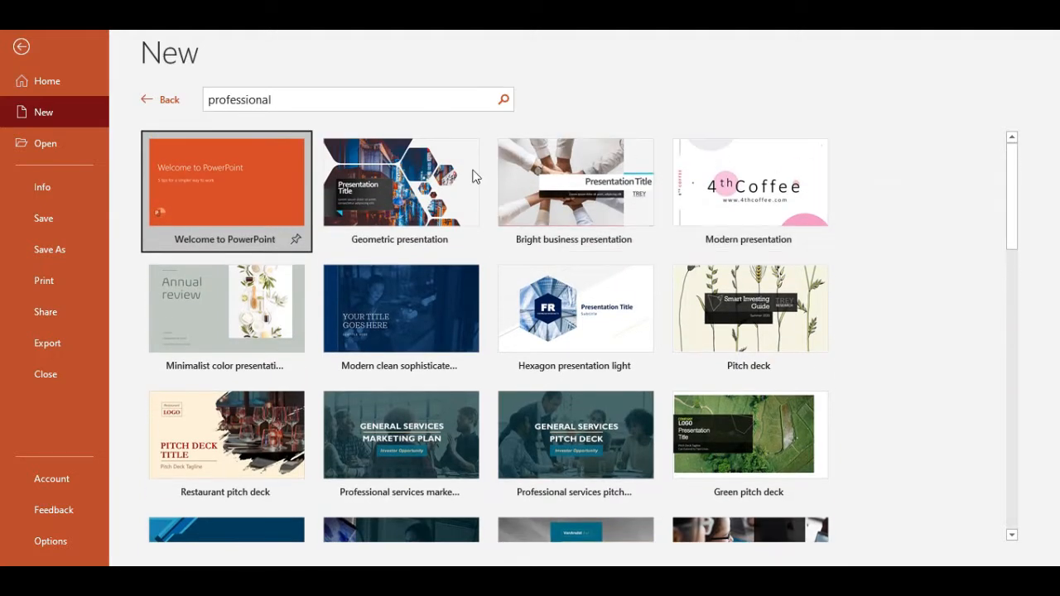
pyautogui.moveTo(400, 191)
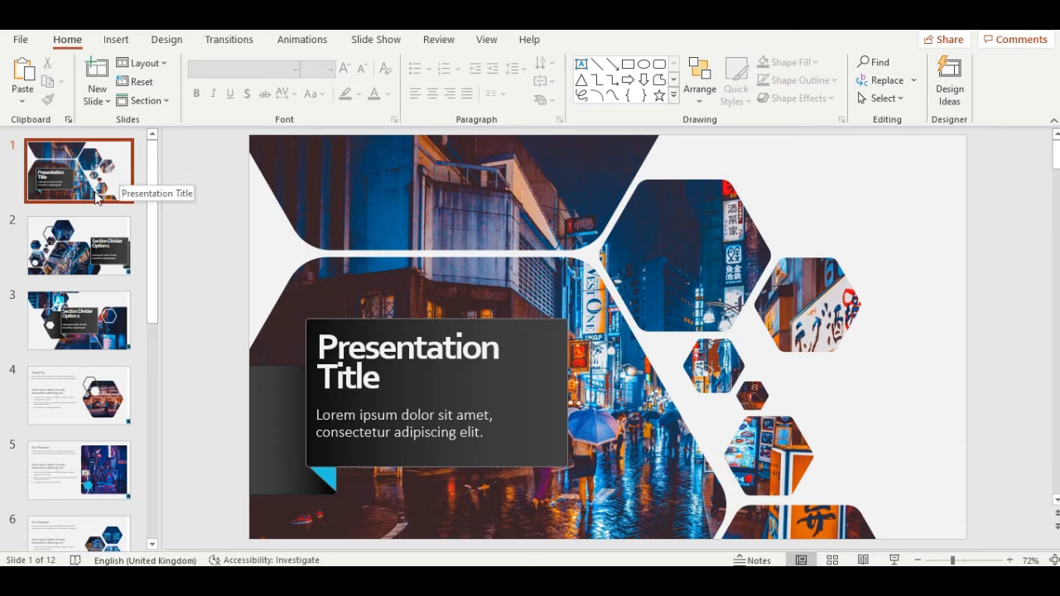
# Step: Preview the Our Promise and charts slides, then return to the title slide
pyautogui.click(78, 339)
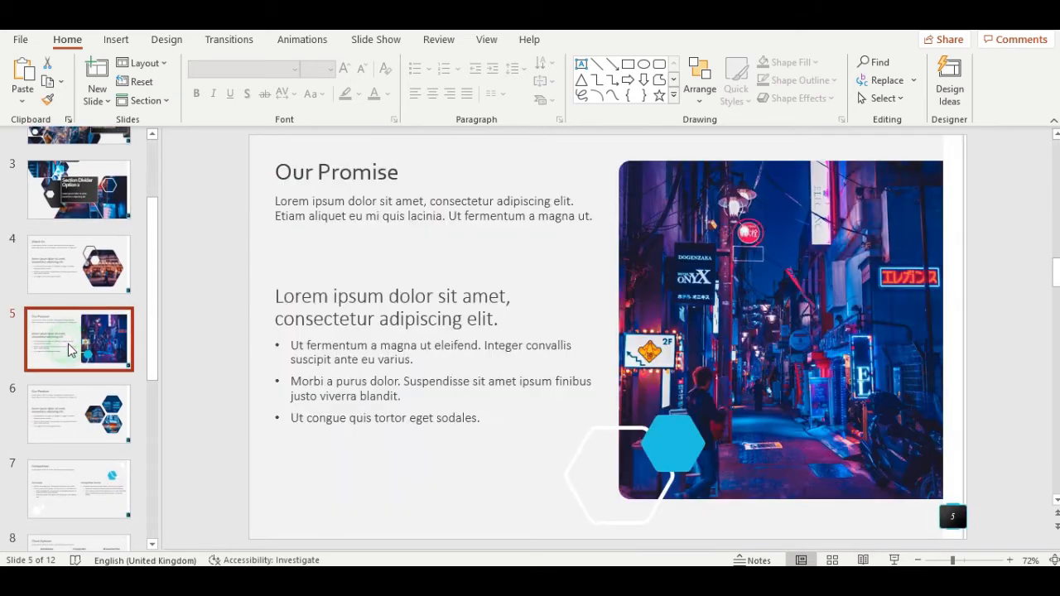
pyautogui.scroll(-3)
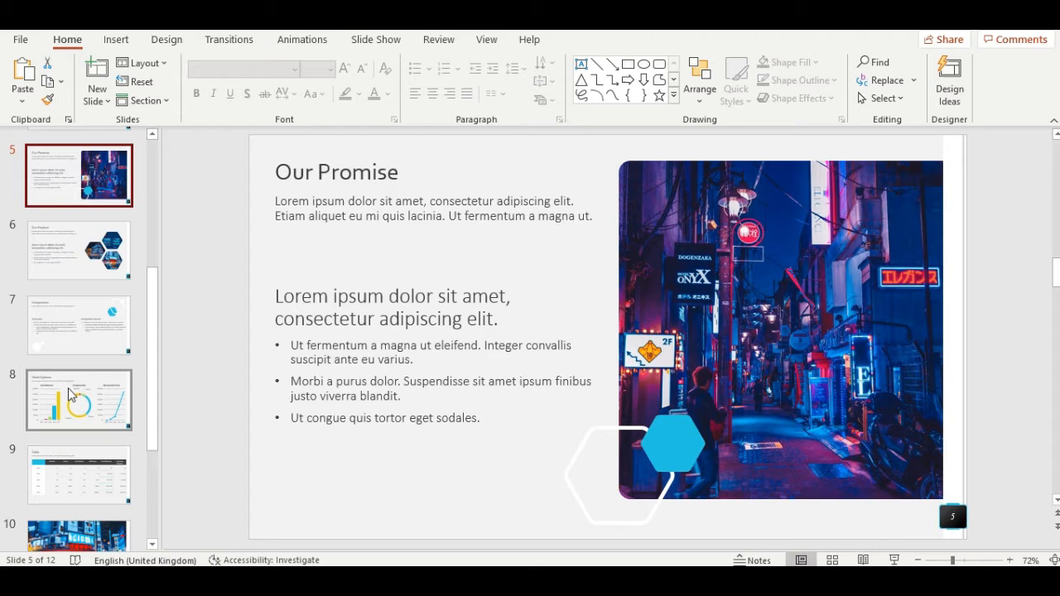
pyautogui.click(78, 408)
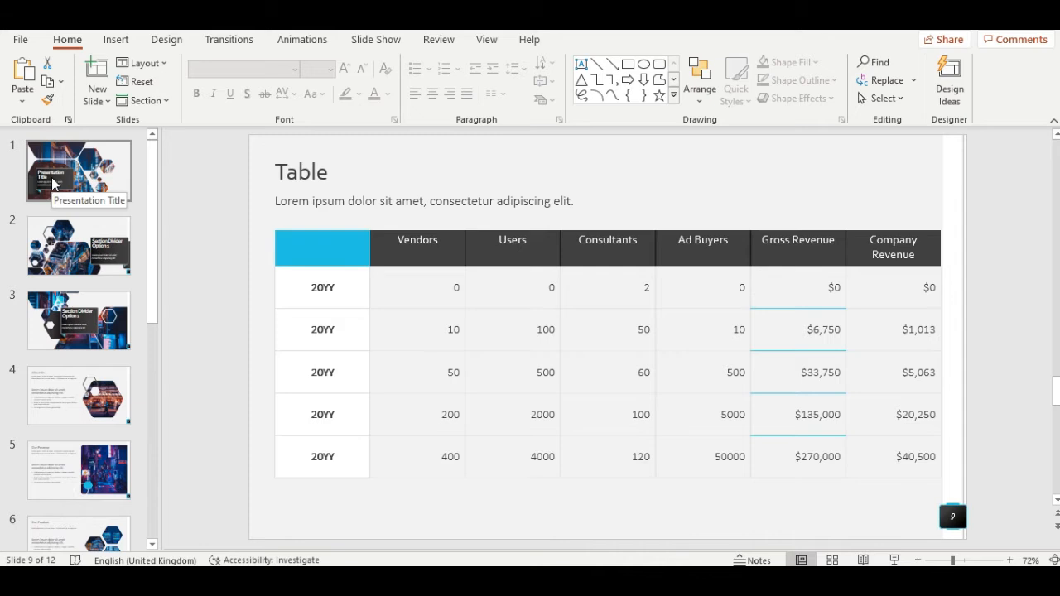
pyautogui.click(79, 171)
pyautogui.write('M')
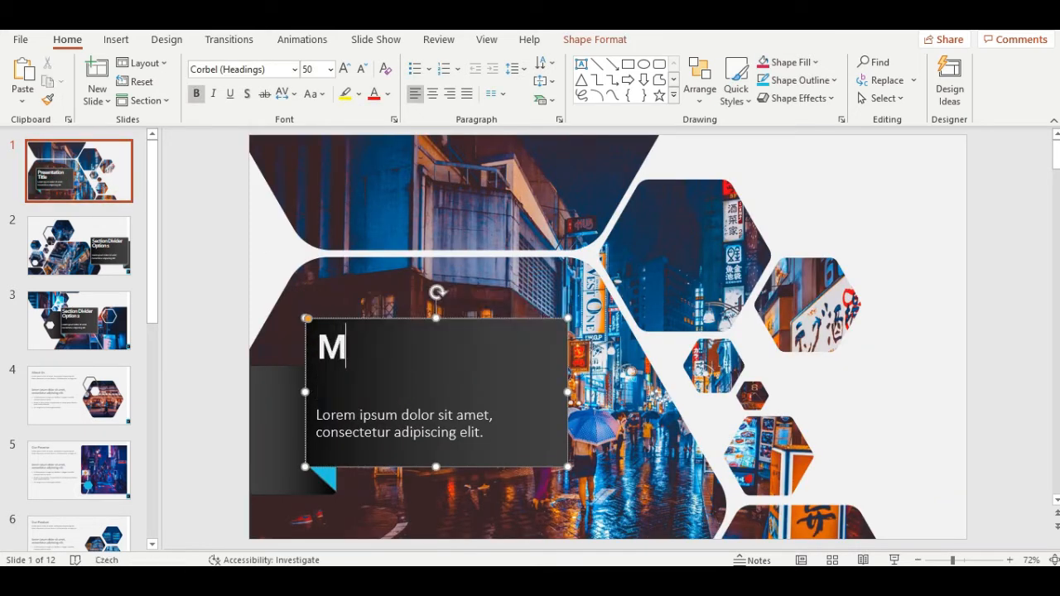
# Step: Finish typing the title so it reads 'Monthly Report'
pyautogui.write('onthly')
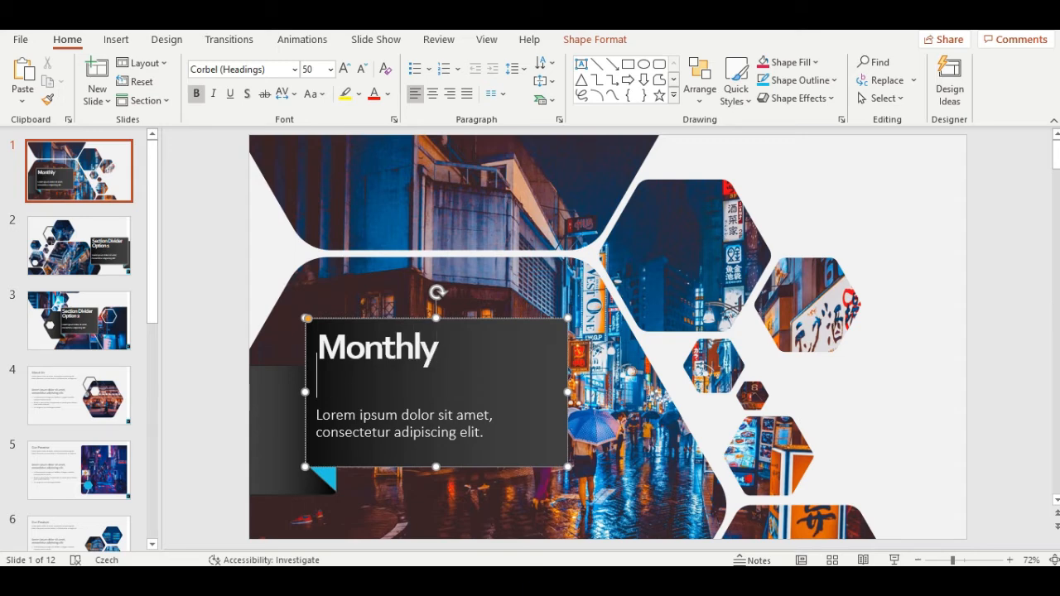
pyautogui.write('Report')
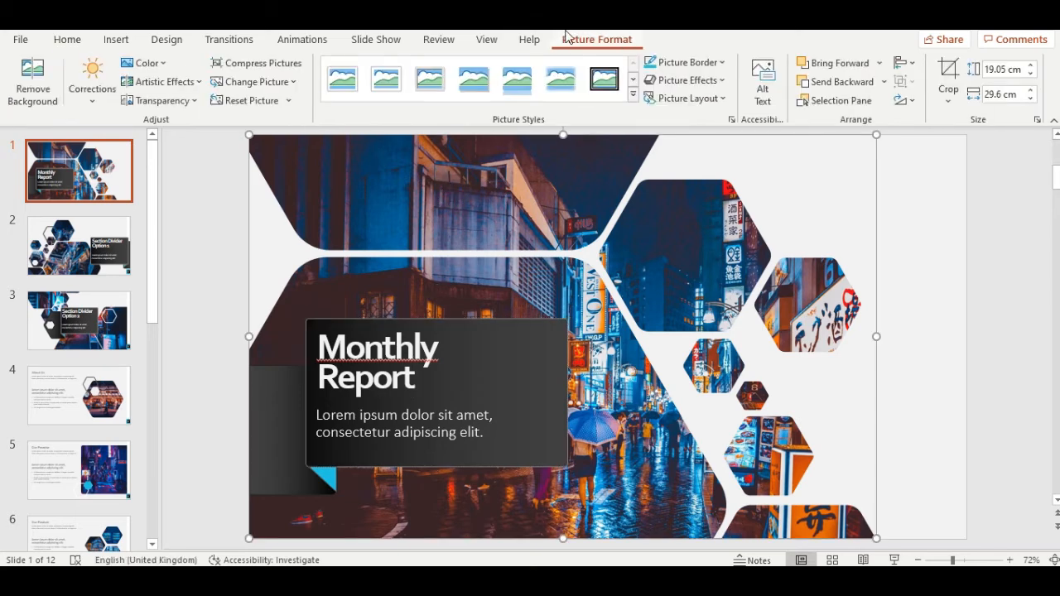
# Step: Swap the title slide photo for a city skyline stock image
pyautogui.click(252, 81)
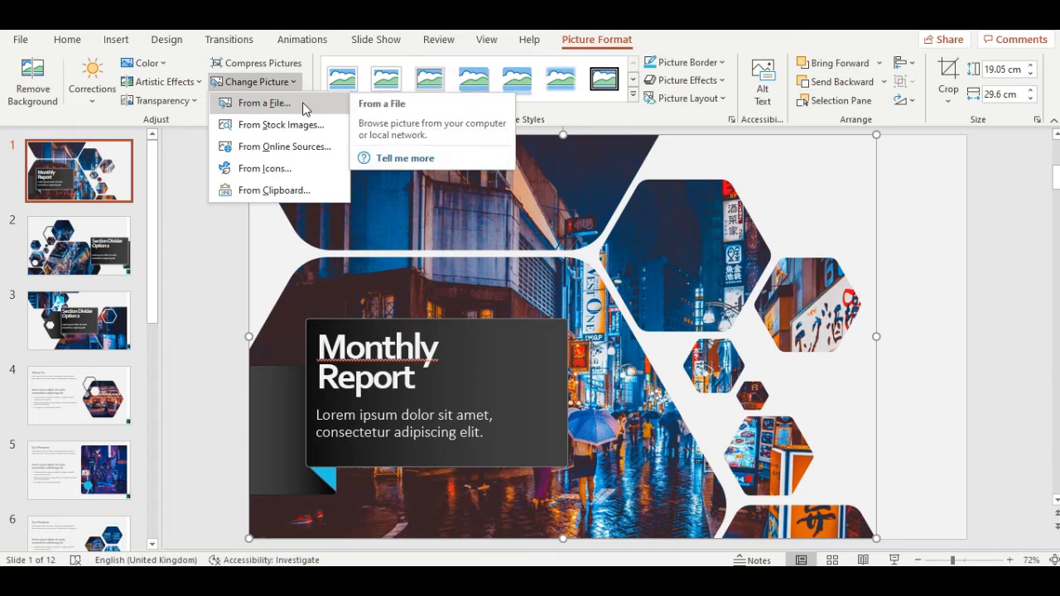
pyautogui.moveTo(279, 125)
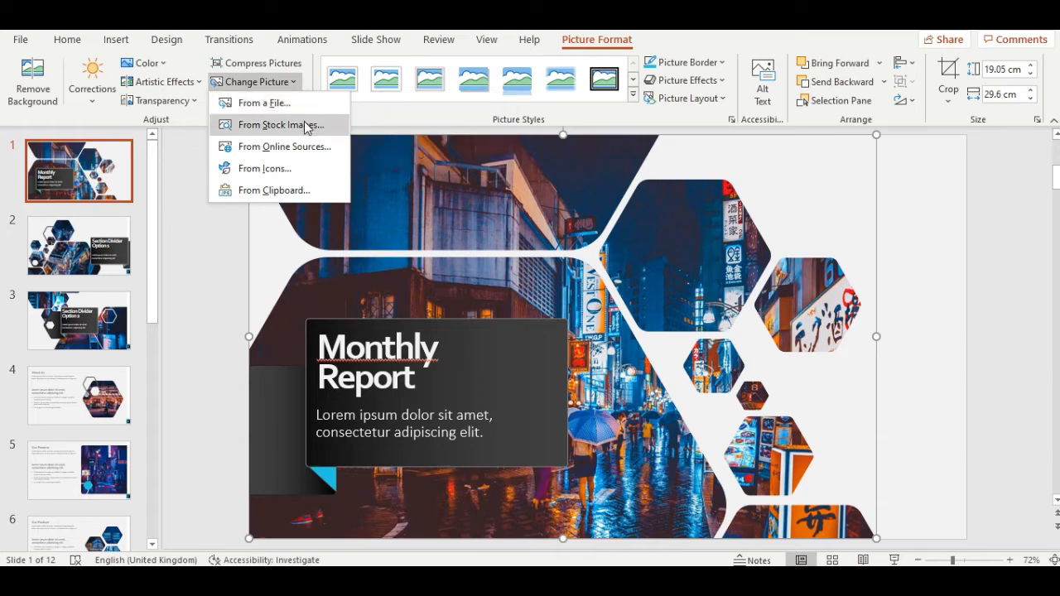
pyautogui.click(284, 125)
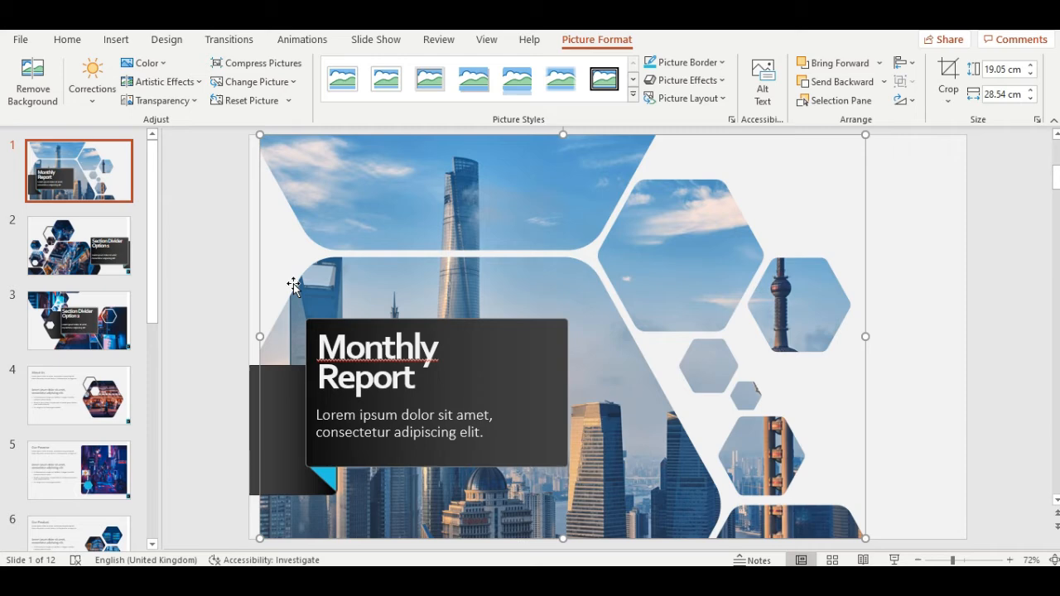
pyautogui.moveTo(166, 39)
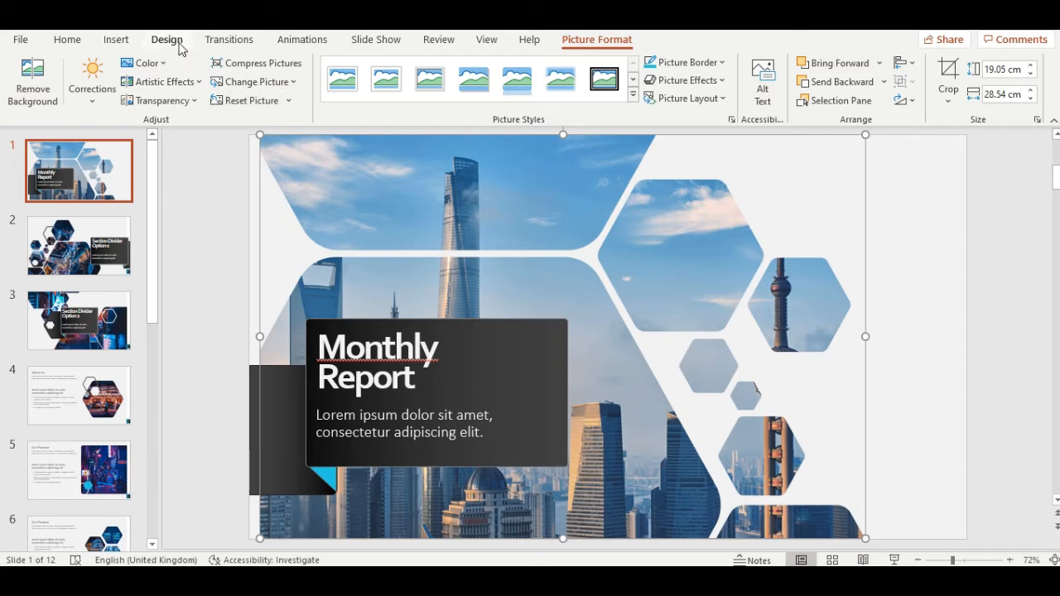
# Step: Apply the green theme from the Design gallery and preview a later slide
pyautogui.click(166, 39)
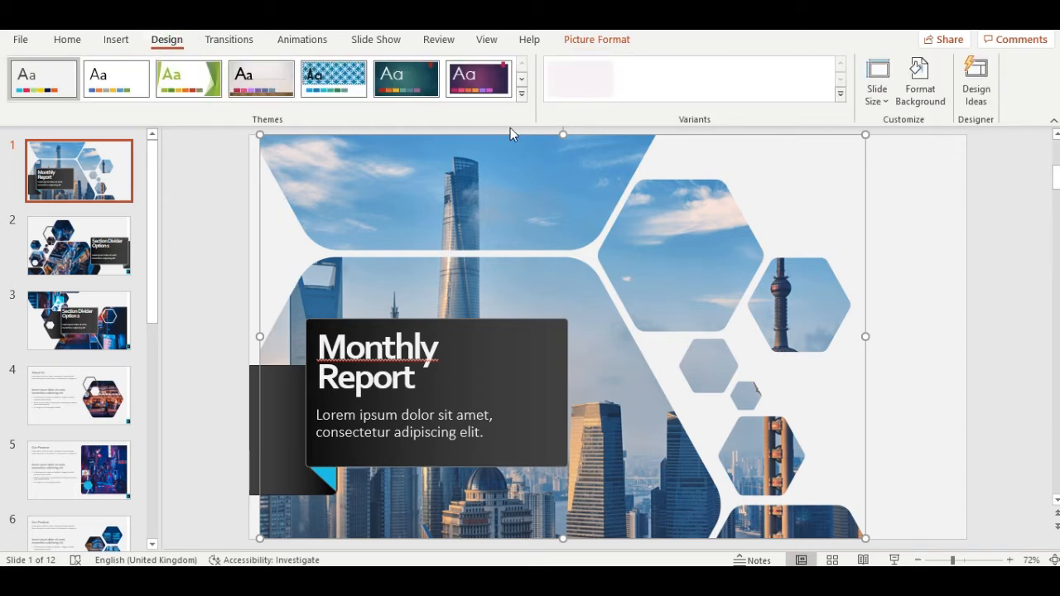
pyautogui.click(521, 92)
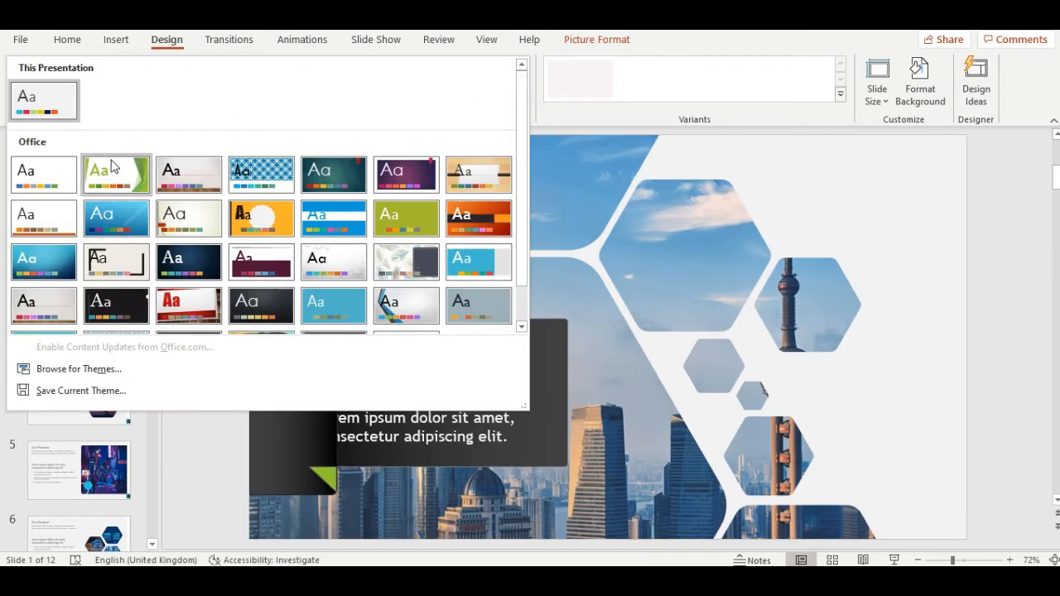
pyautogui.click(116, 174)
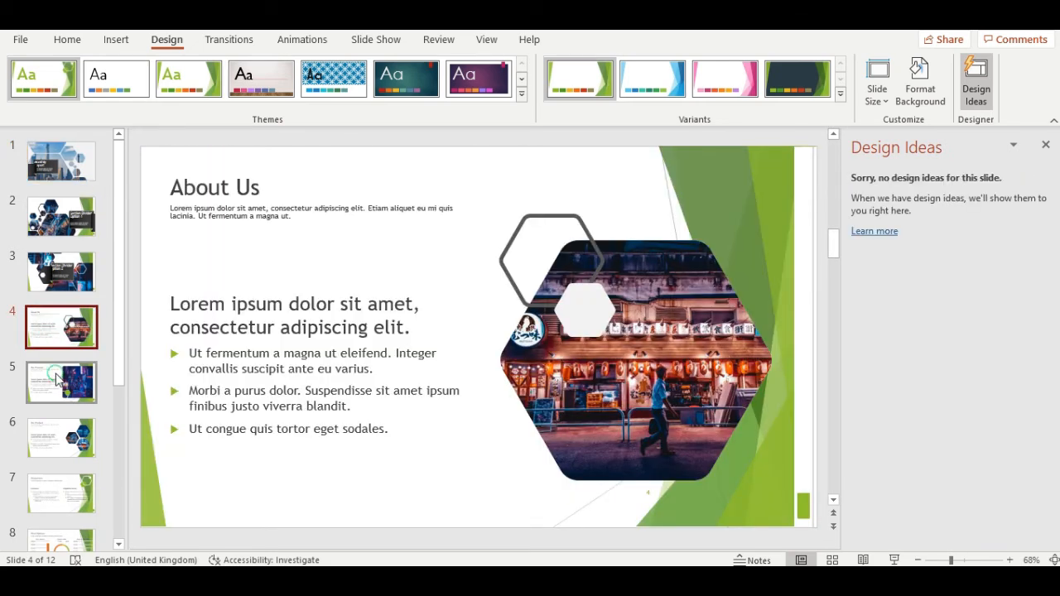
pyautogui.click(62, 438)
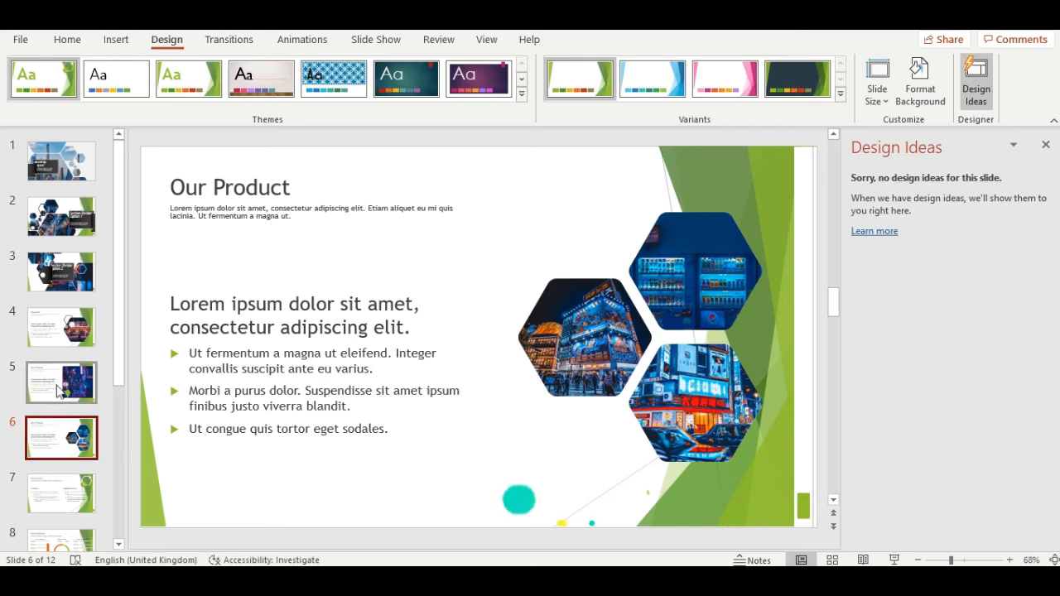
# Step: Apply the green-tinted skyline Design Ideas layout to slide 1
pyautogui.click(61, 161)
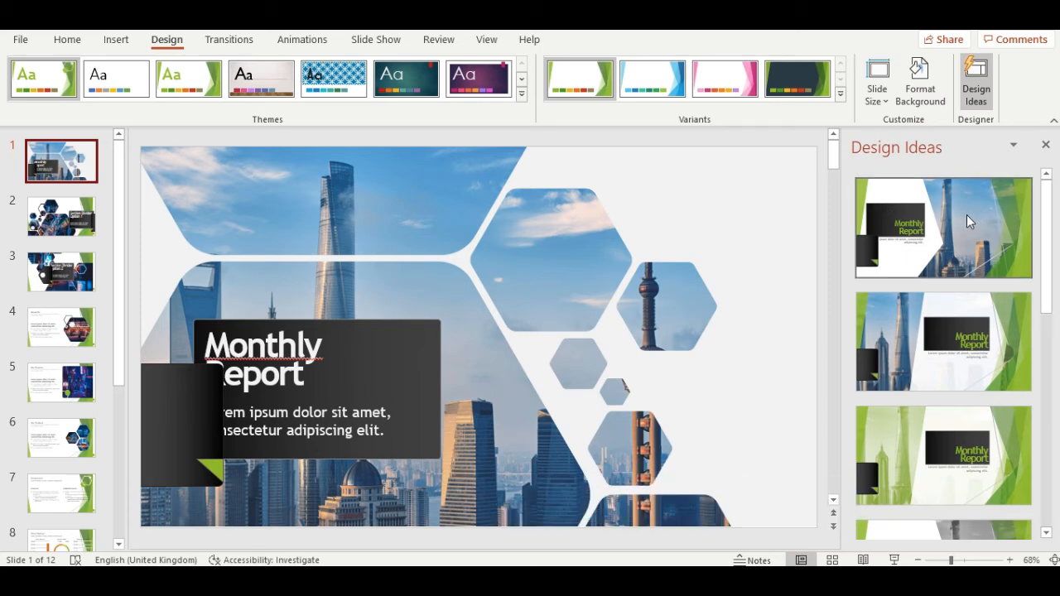
pyautogui.click(942, 341)
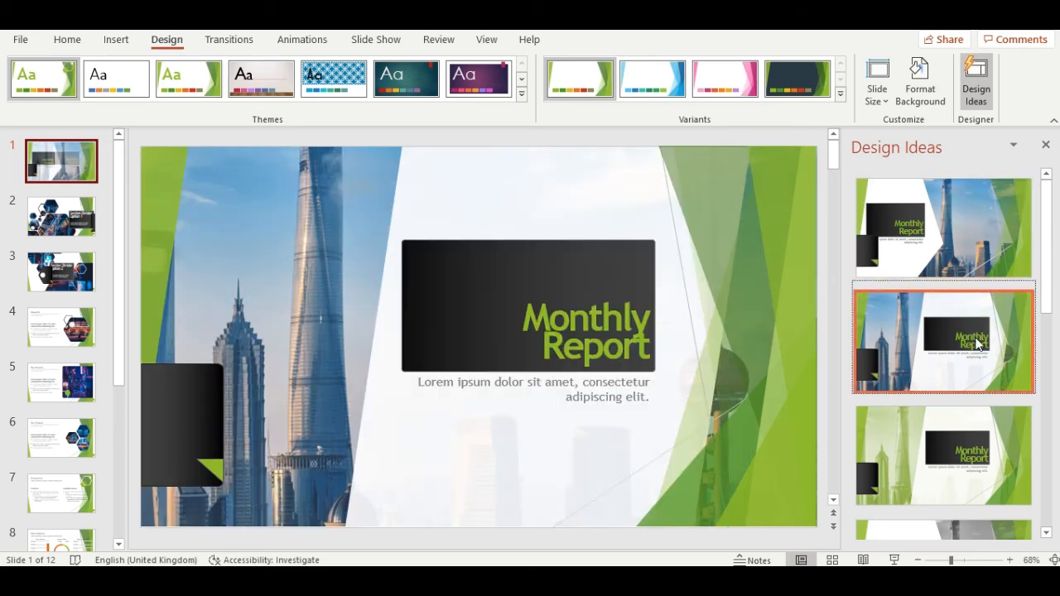
pyautogui.click(943, 453)
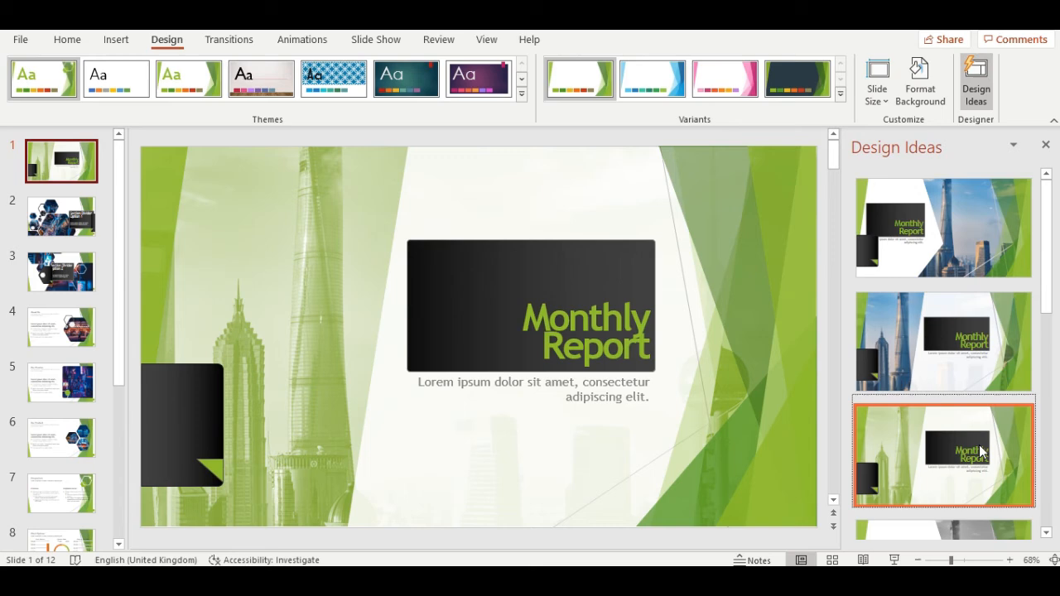
pyautogui.moveTo(846, 430)
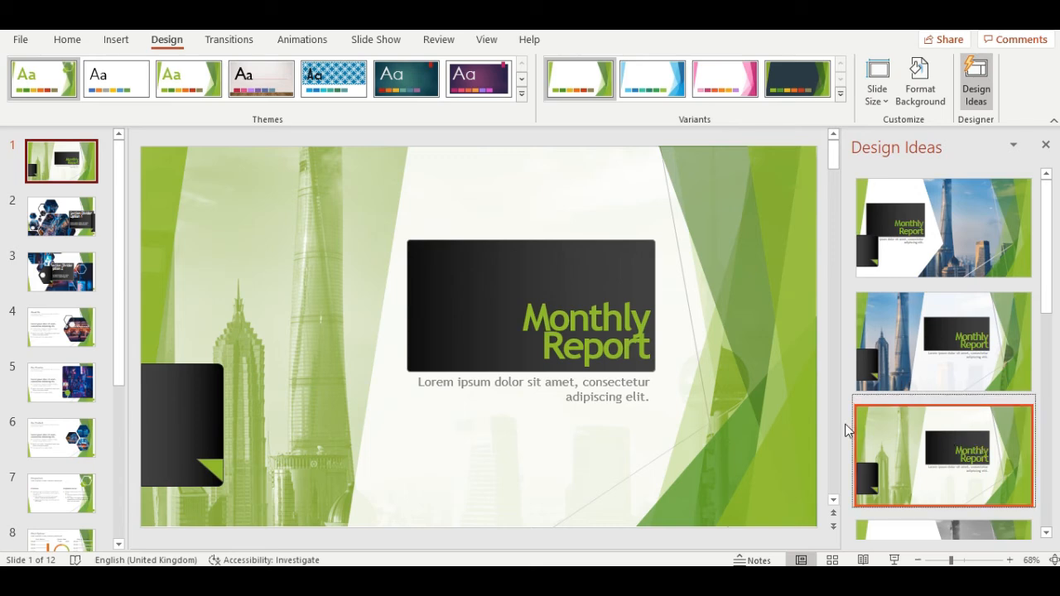